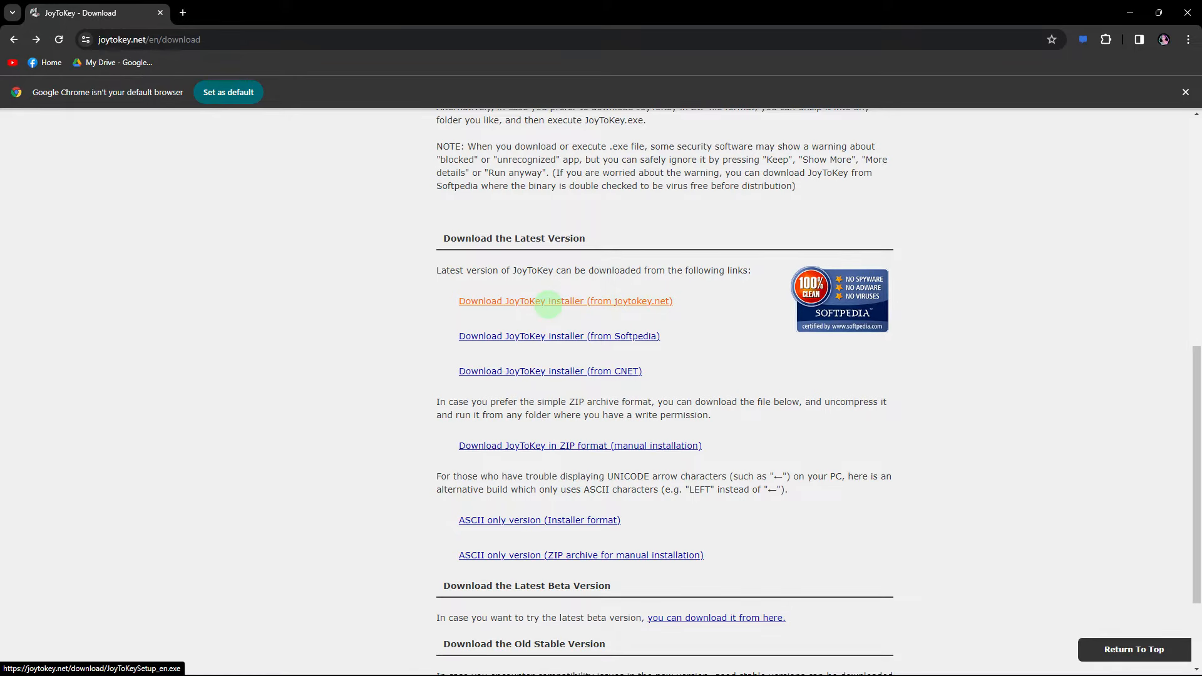
mouse_move(544, 306)
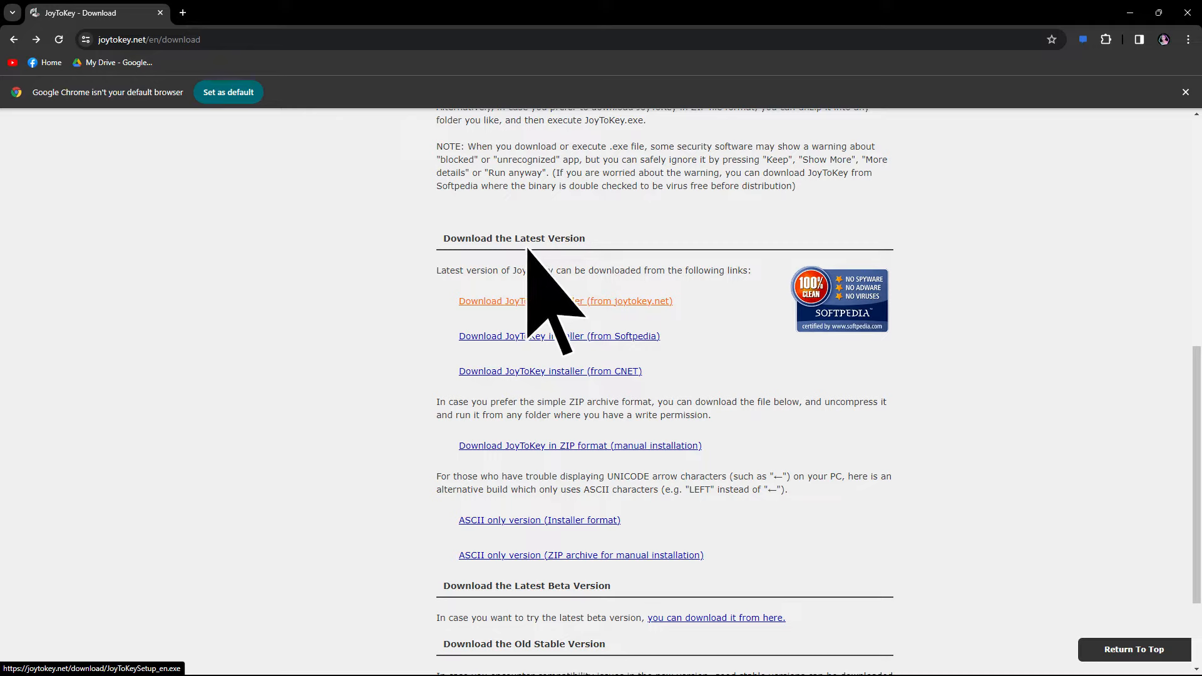
Download the JoyToKey installer from joytokey.net and run it.
click(565, 301)
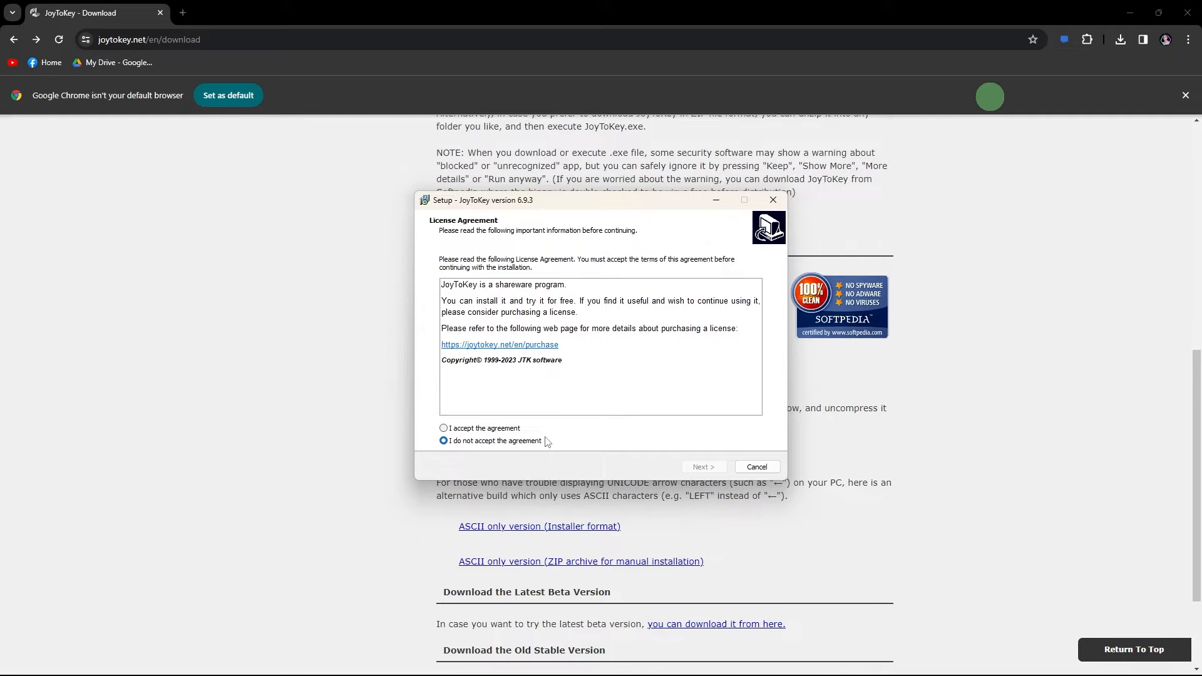
Accept the licence, skip the desktop shortcut, install, and finish with JoyToKey launching.
click(443, 428)
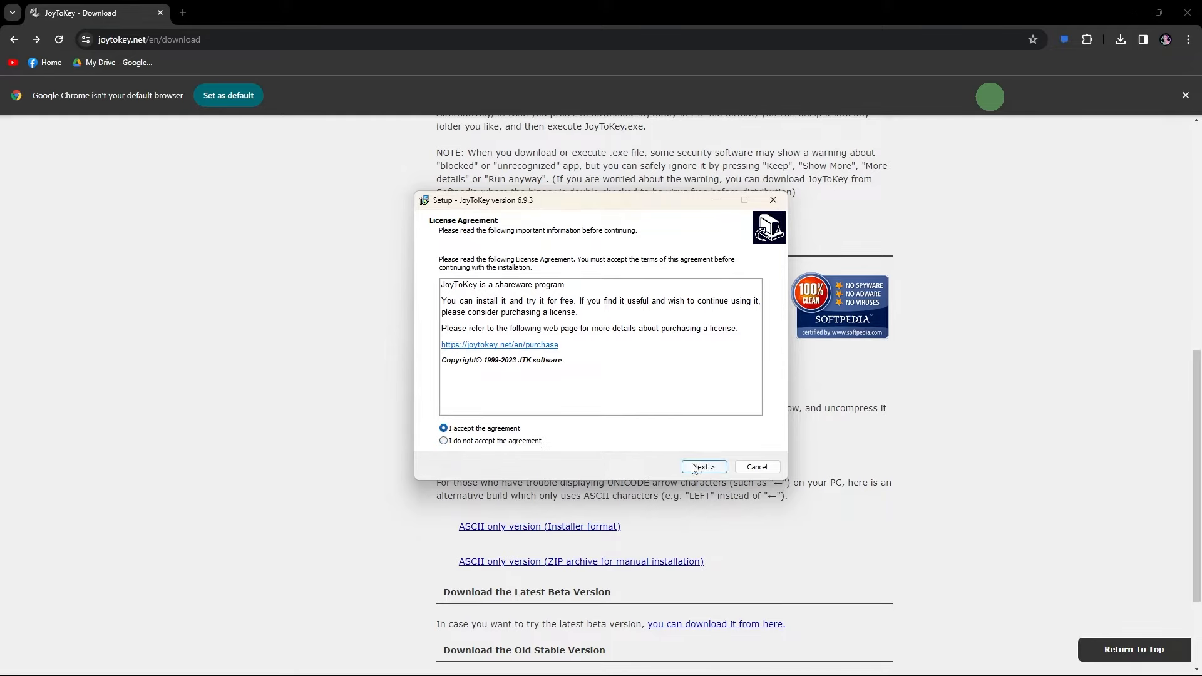
click(701, 467)
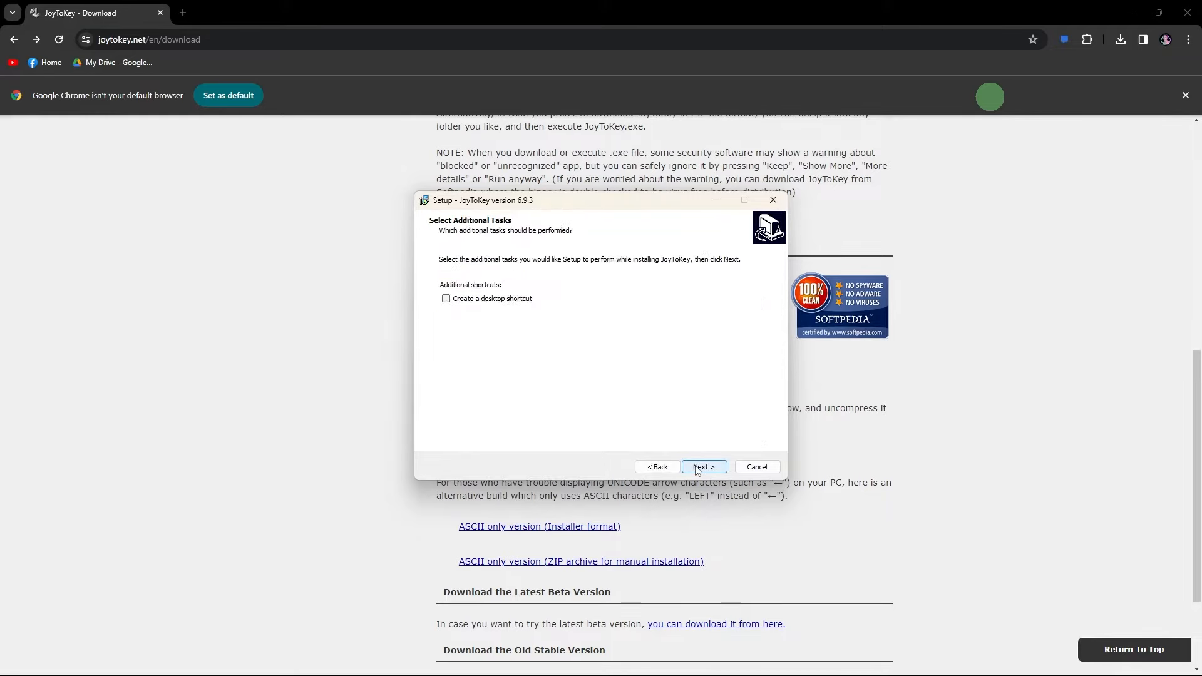
click(702, 467)
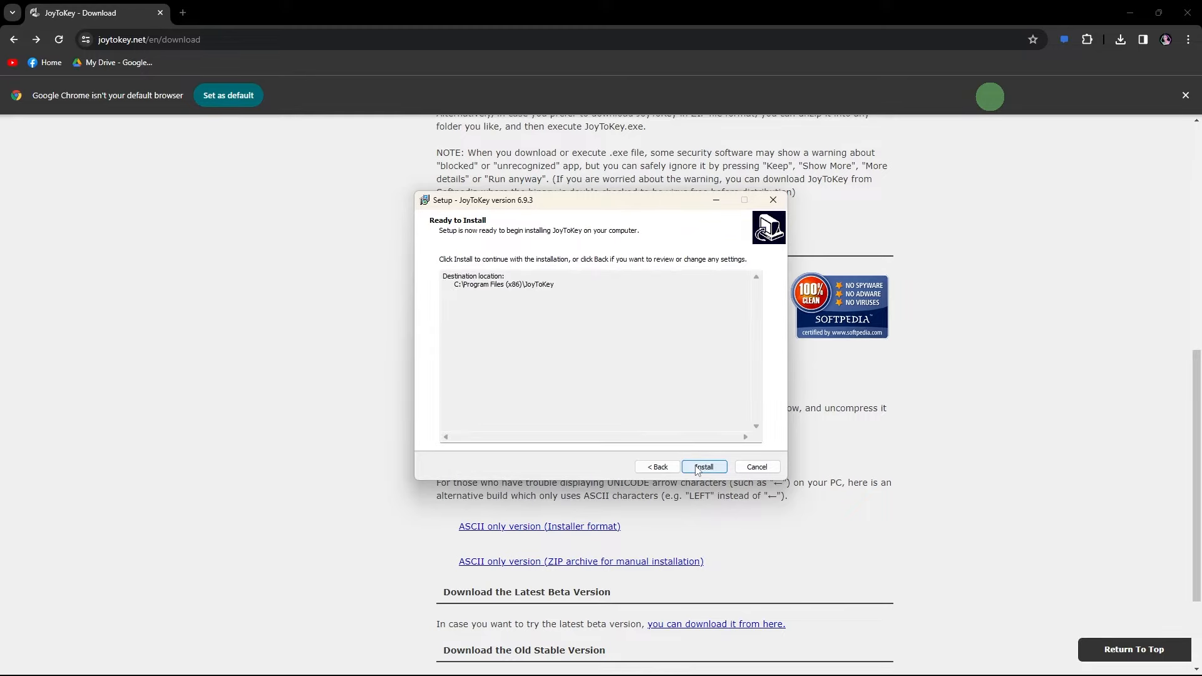
click(702, 467)
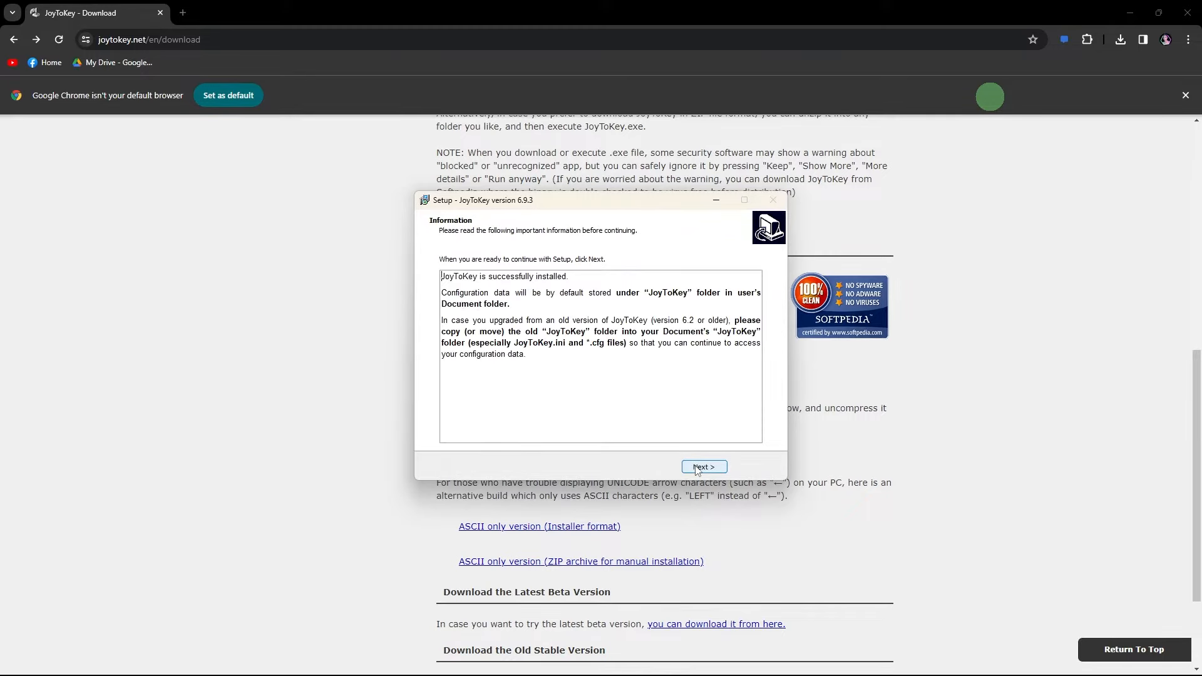
click(702, 467)
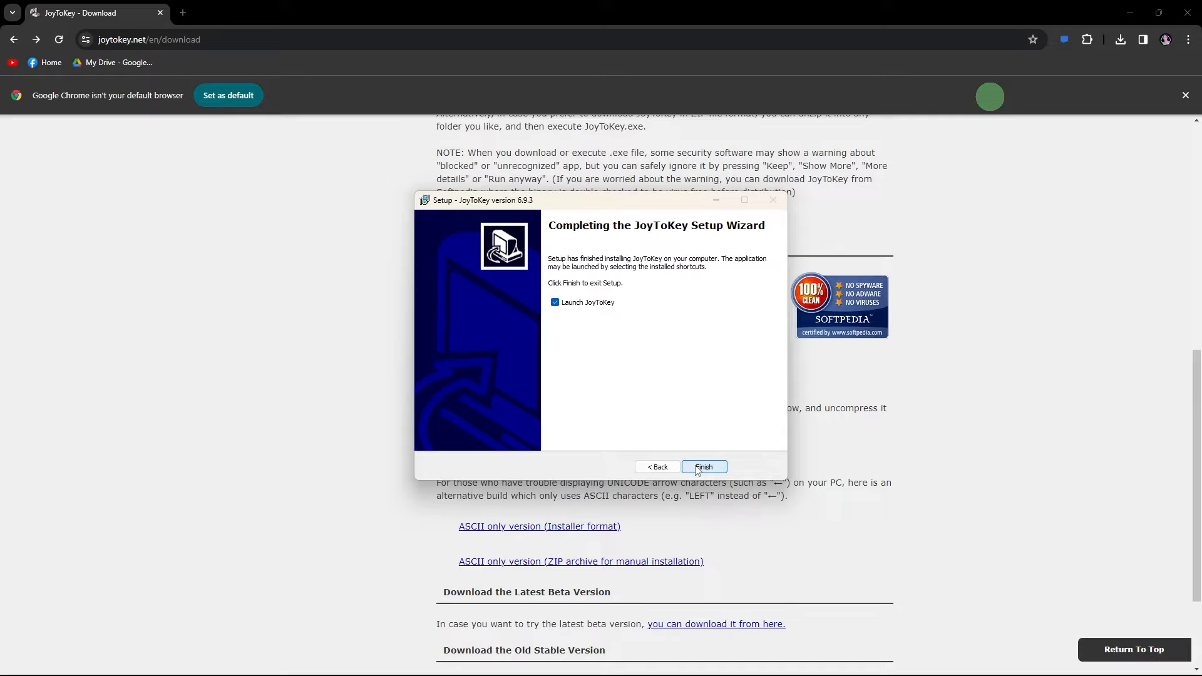
click(703, 467)
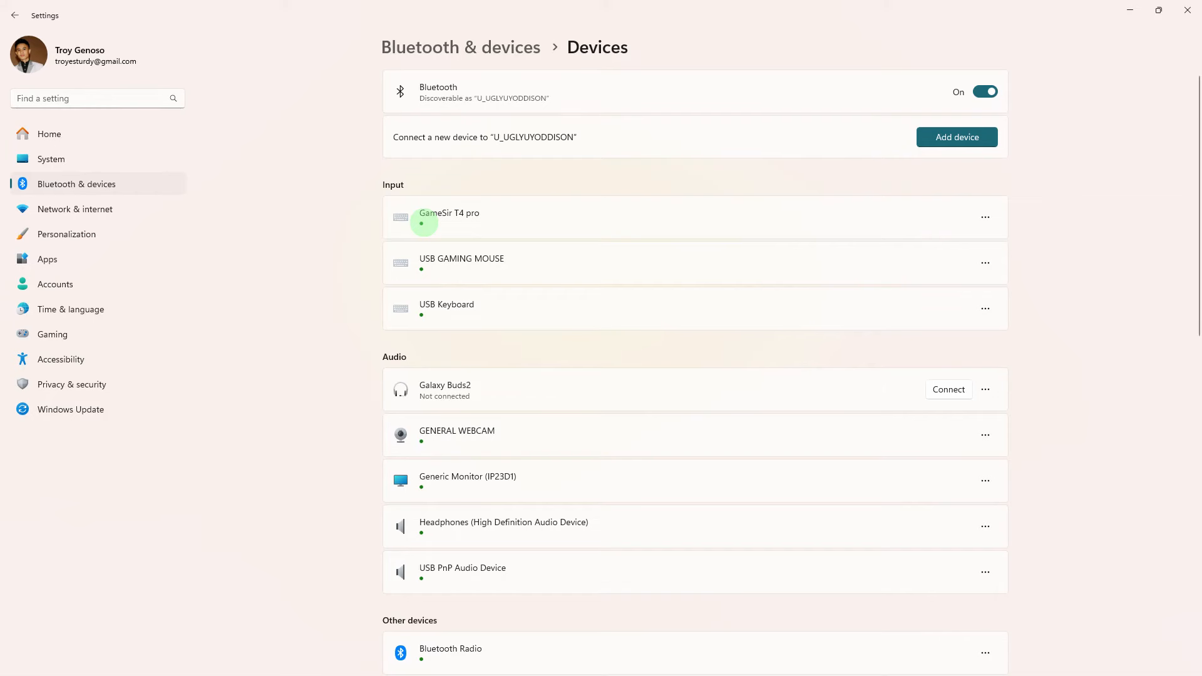
mouse_move(424, 226)
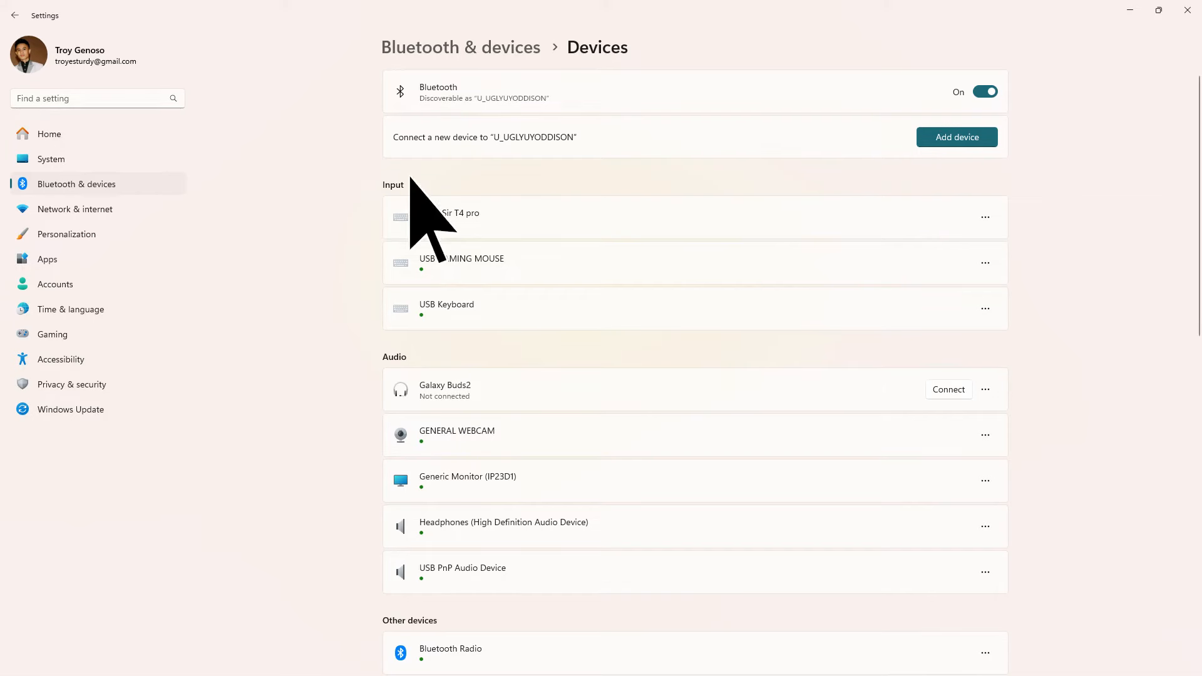